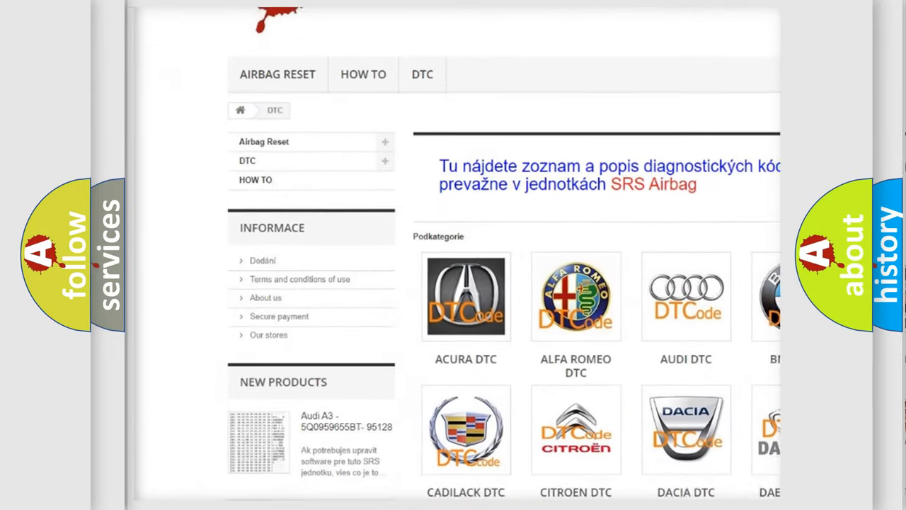
pyautogui.scroll(-3)
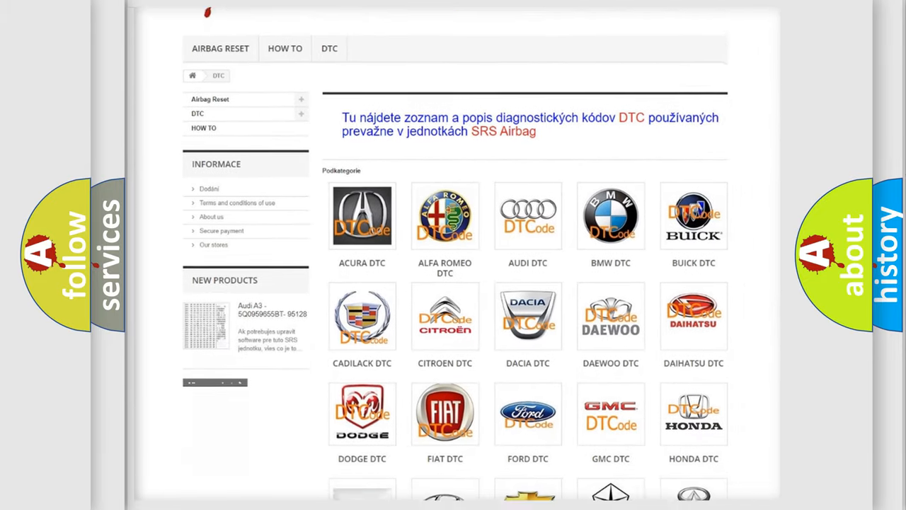
pyautogui.scroll(-3)
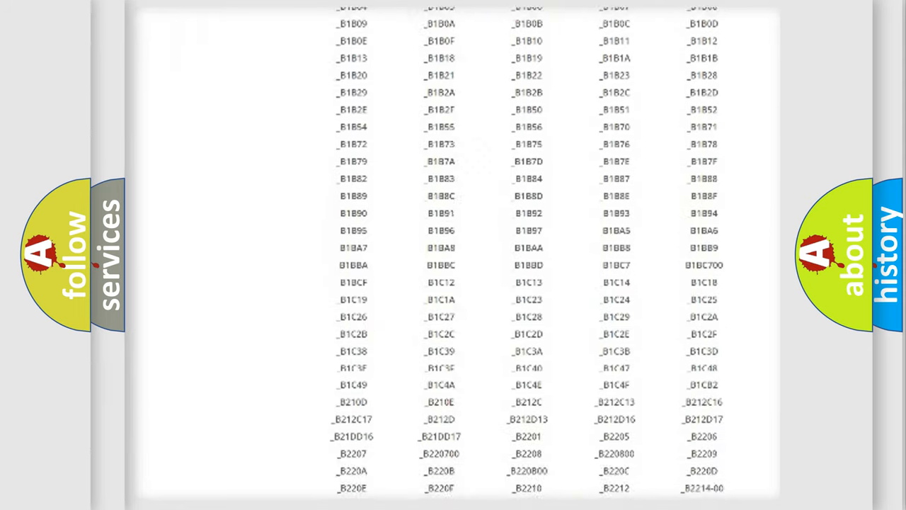
pyautogui.scroll(-3)
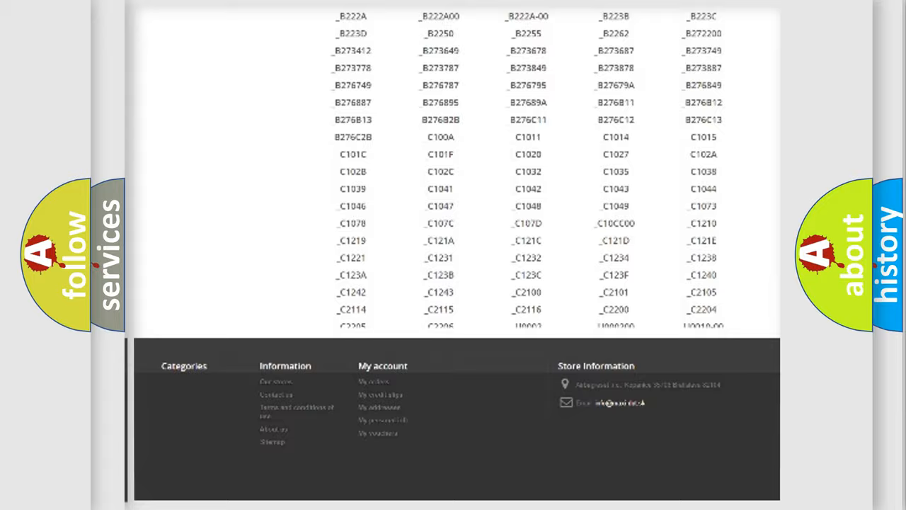
pyautogui.scroll(3)
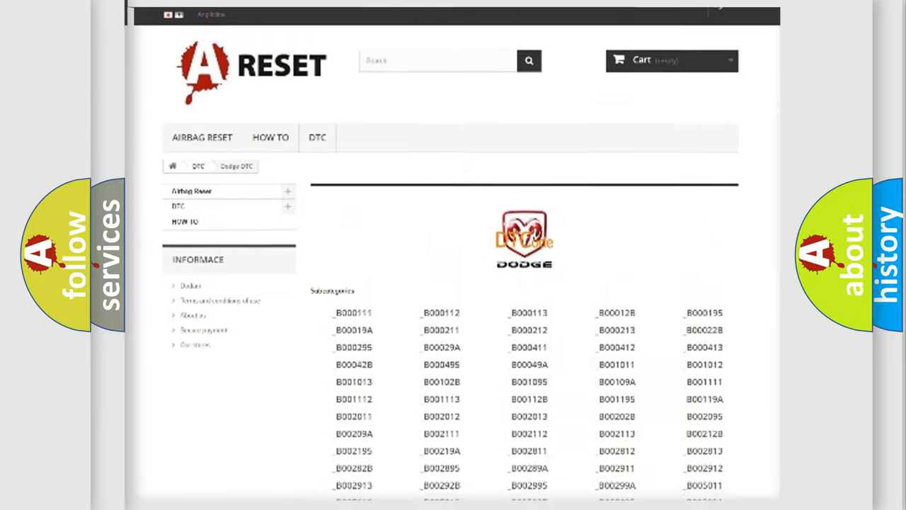